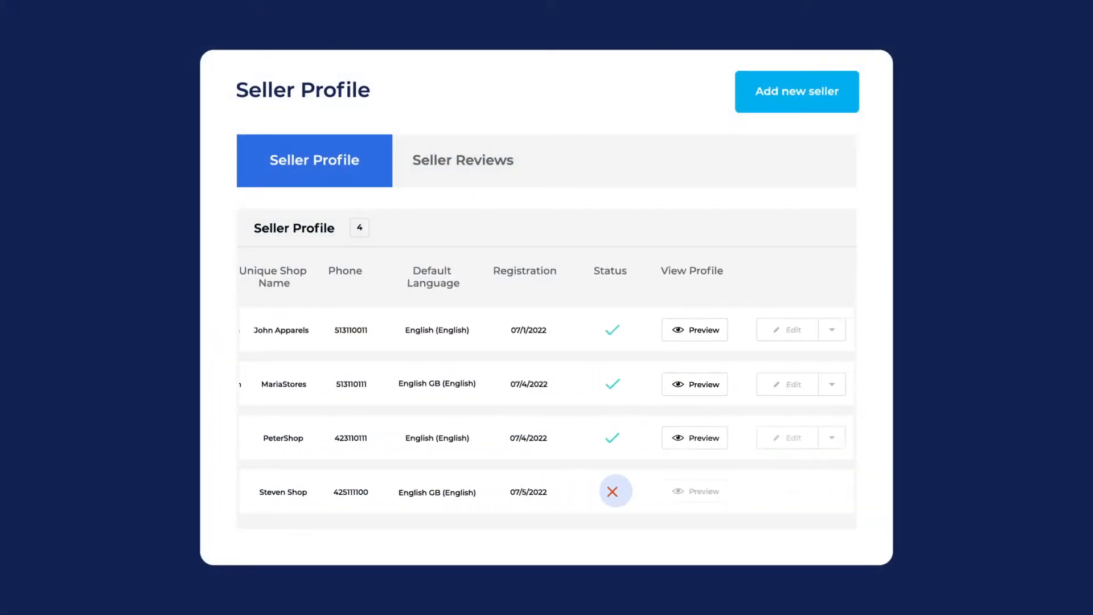
# Step: Toggle Steven Shop's seller status from the admin Seller Profile list
pyautogui.click(615, 491)
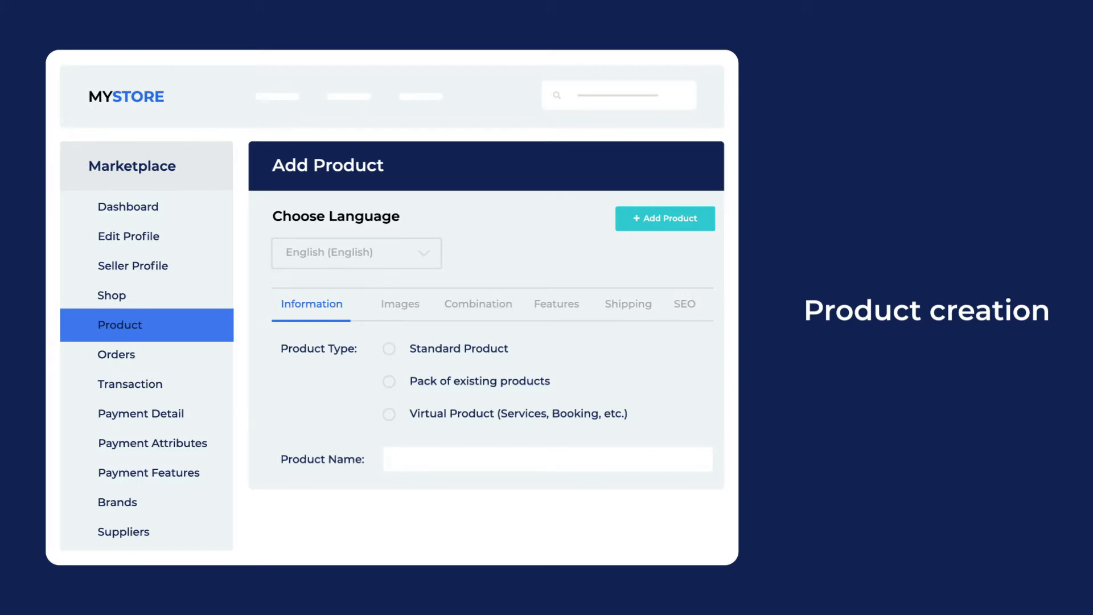
# Step: Start a new seller product, choosing among standard, pack or virtual types
pyautogui.click(388, 348)
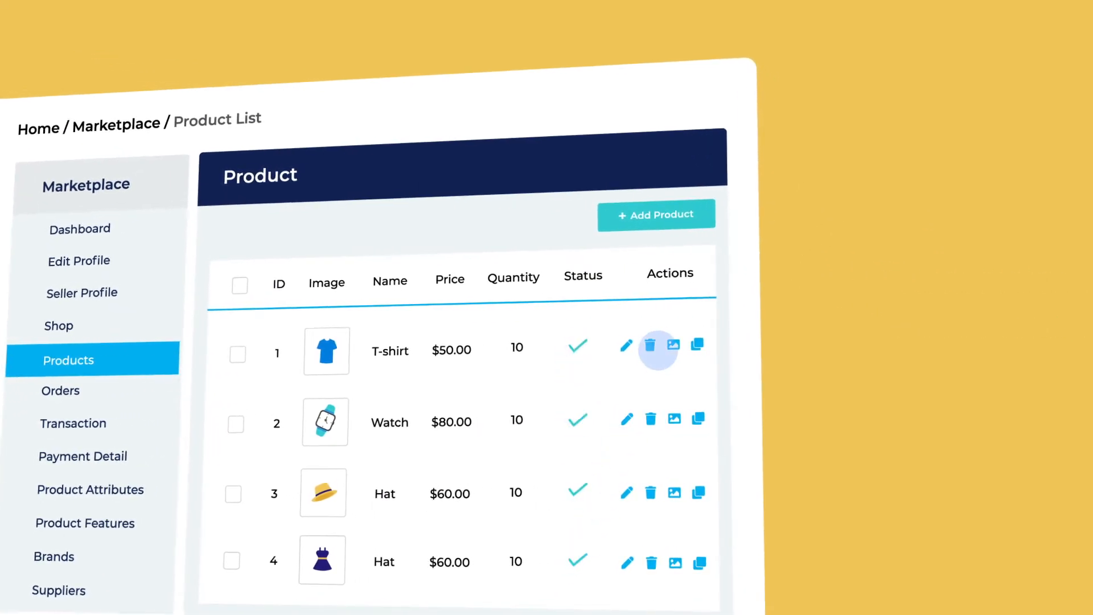
# Step: Review product attributes and features, then edit a product showing tags tshirt and mens
pyautogui.click(88, 489)
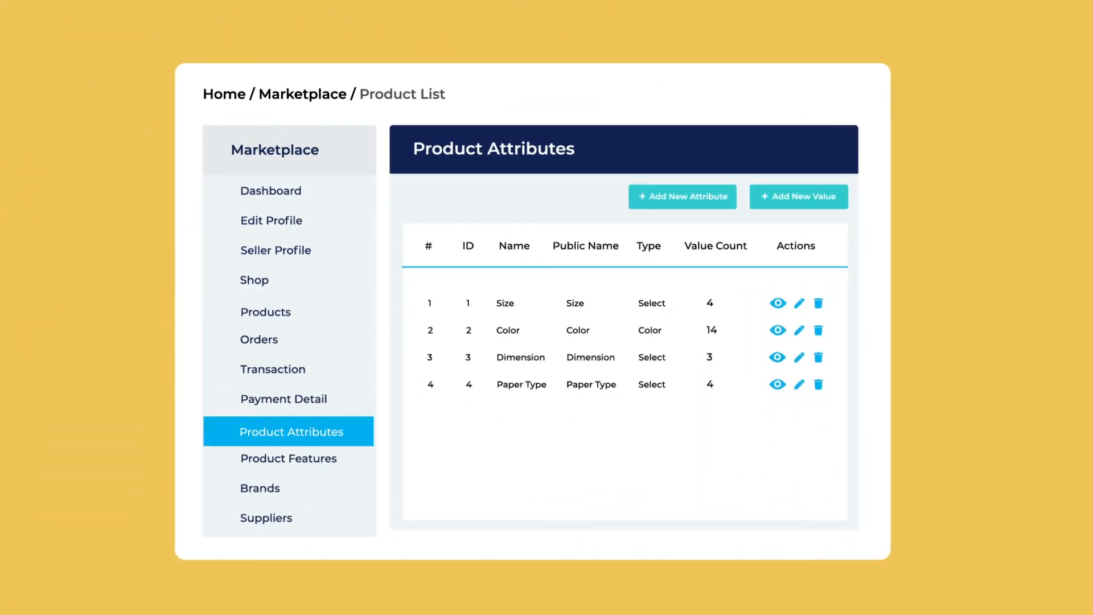
pyautogui.click(289, 458)
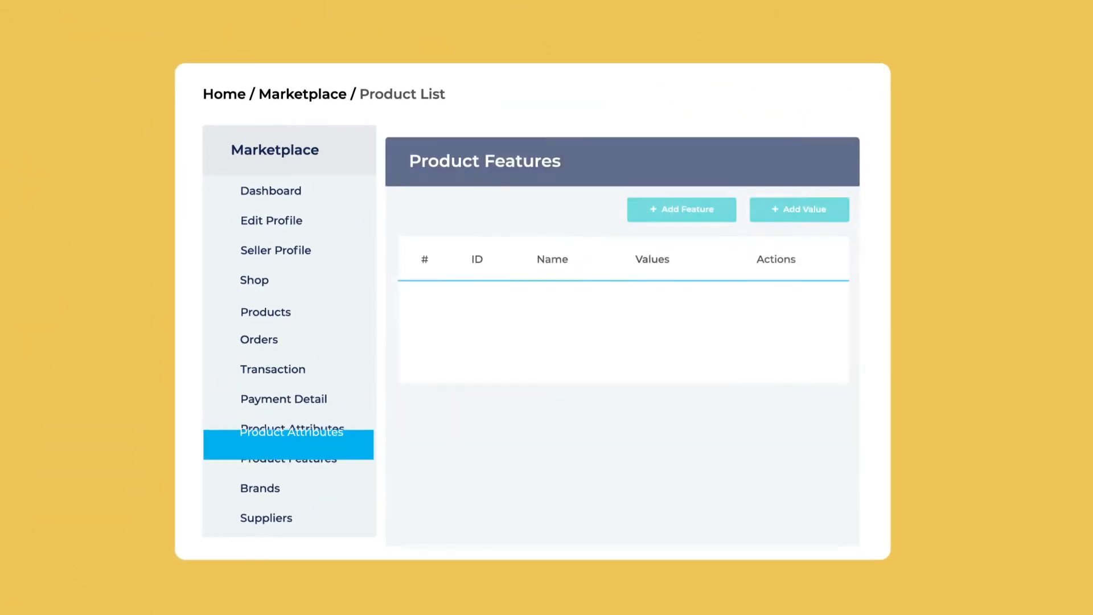
pyautogui.click(288, 459)
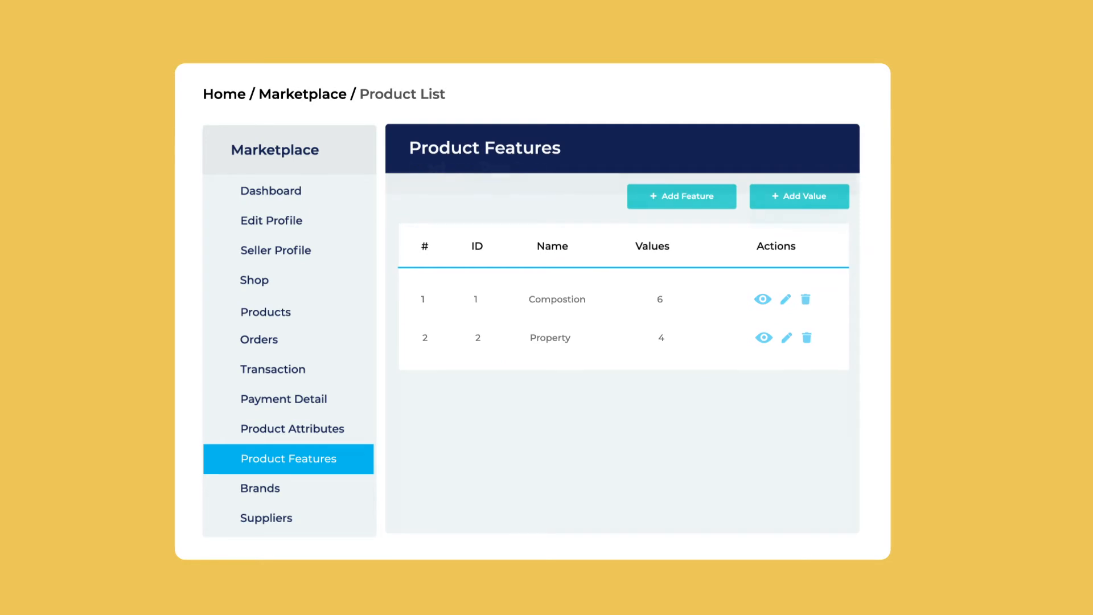
pyautogui.click(265, 312)
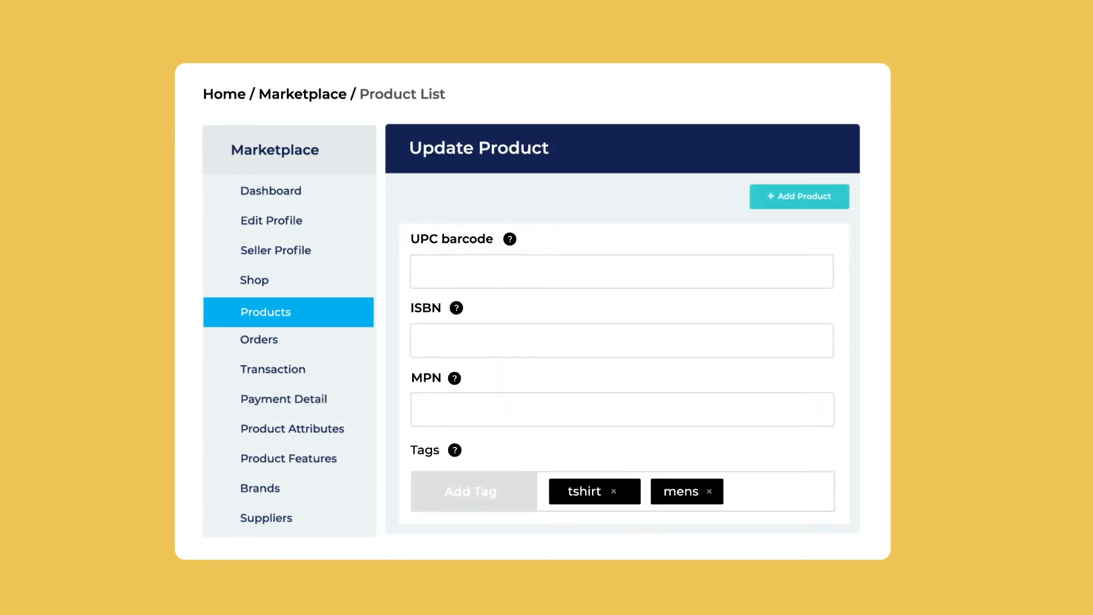
# Step: View the seller dashboard with $179.00 sales, 3 orders and recent orders
pyautogui.click(258, 339)
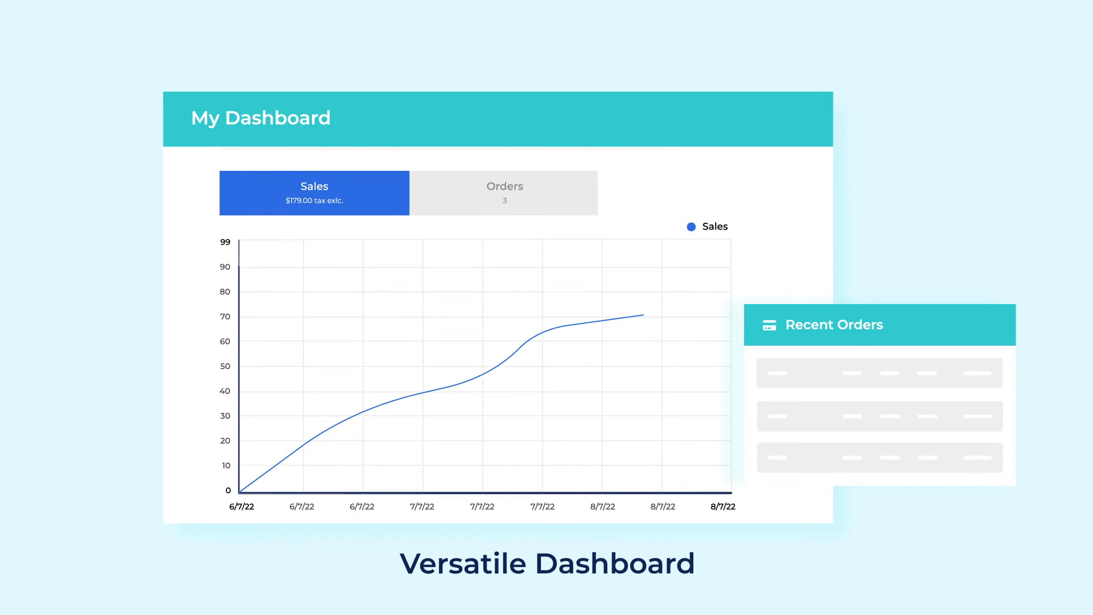
pyautogui.click(504, 191)
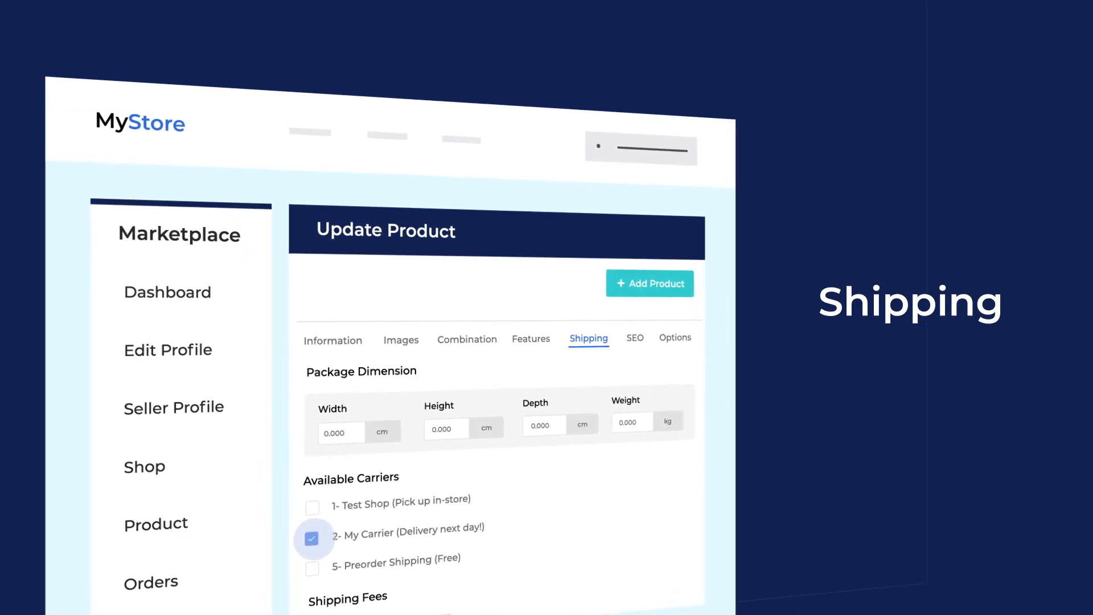
# Step: Enable My Carrier (Delivery next day!) as the product's available shipping carrier
pyautogui.scroll(-3)
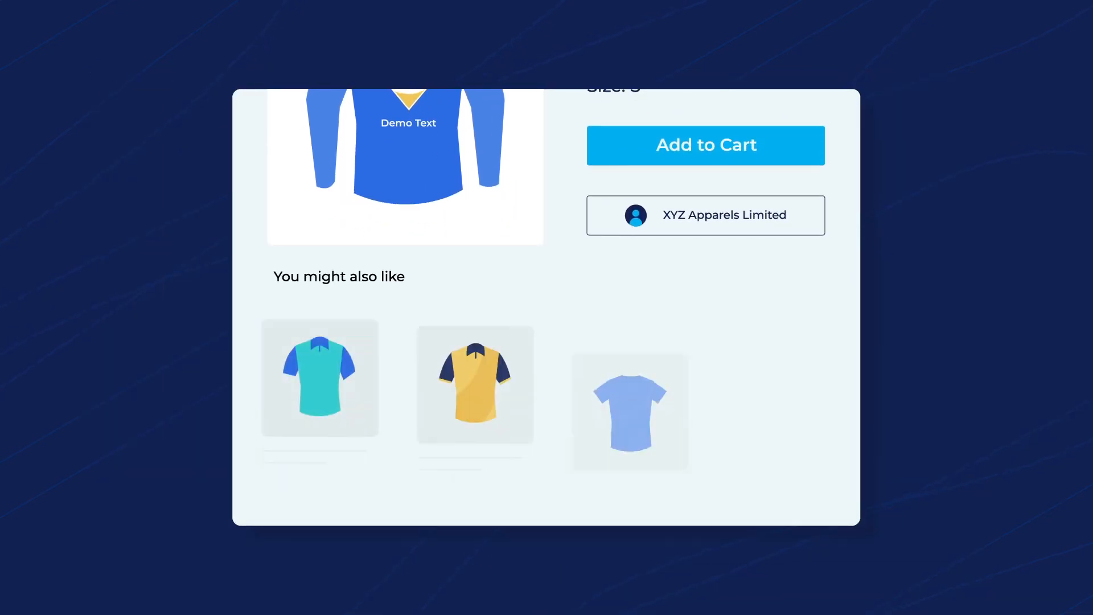
# Step: Reveal three related shirts under You might also like below XYZ Apparels Limited
pyautogui.scroll(-3)
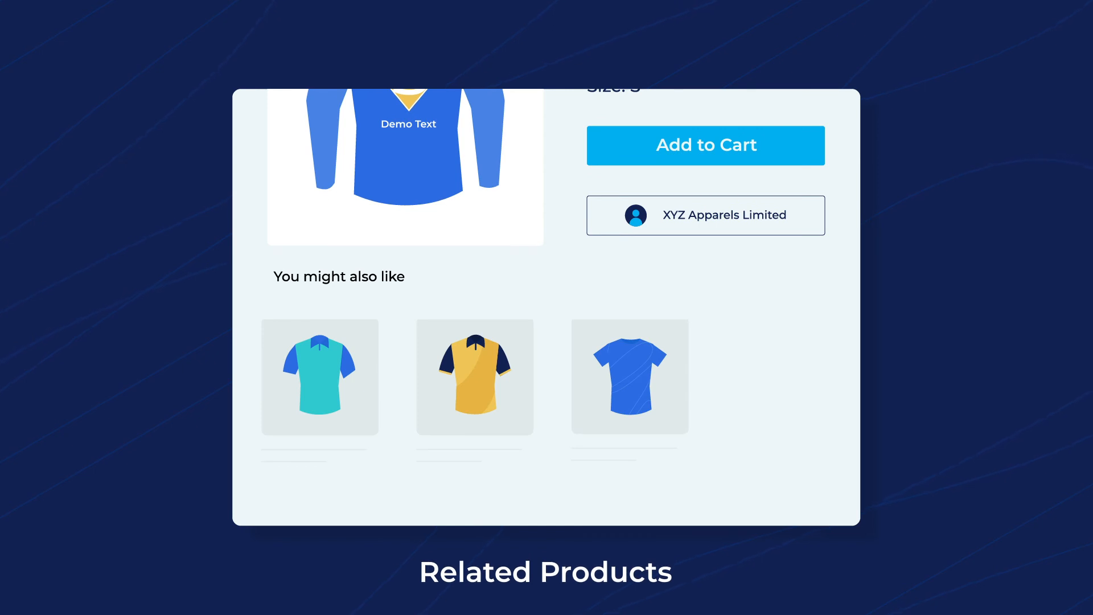